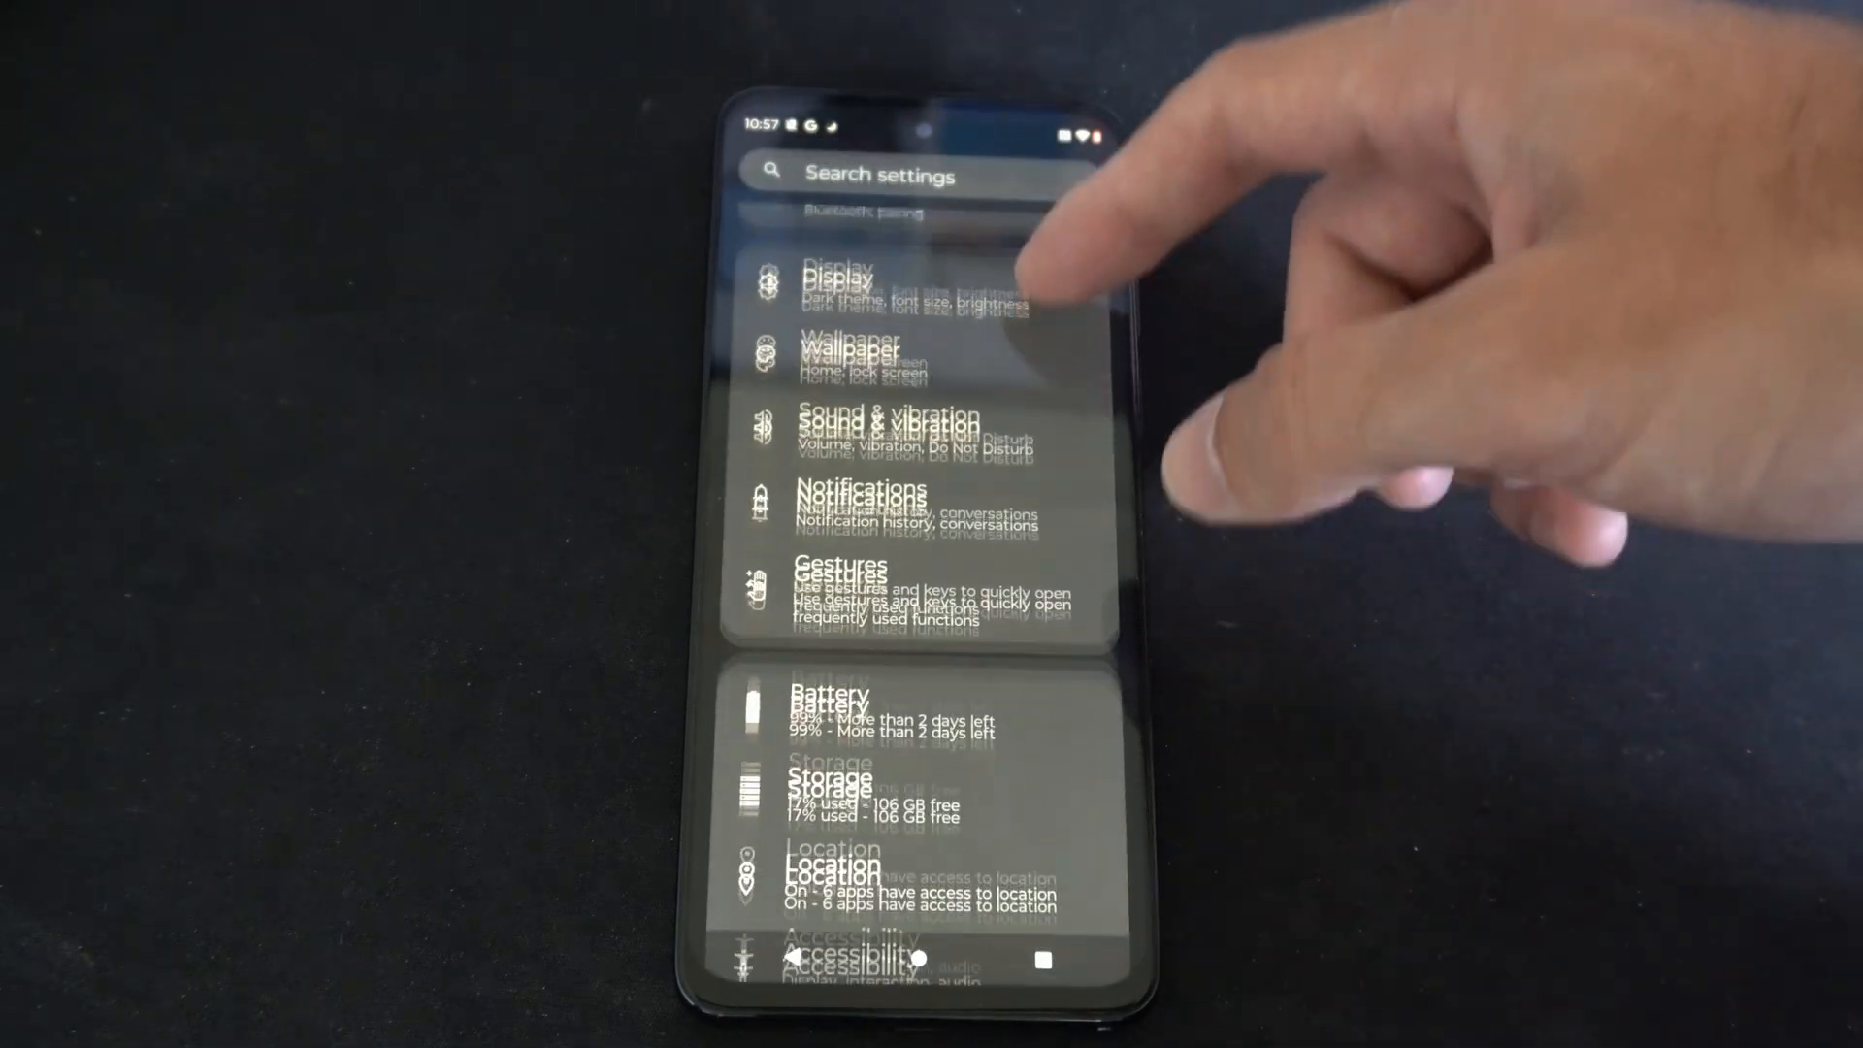
- Scroll the Settings list down to reveal System and About phone
{"action": "scroll", "scroll_direction": "down", "scroll_amount": 3}
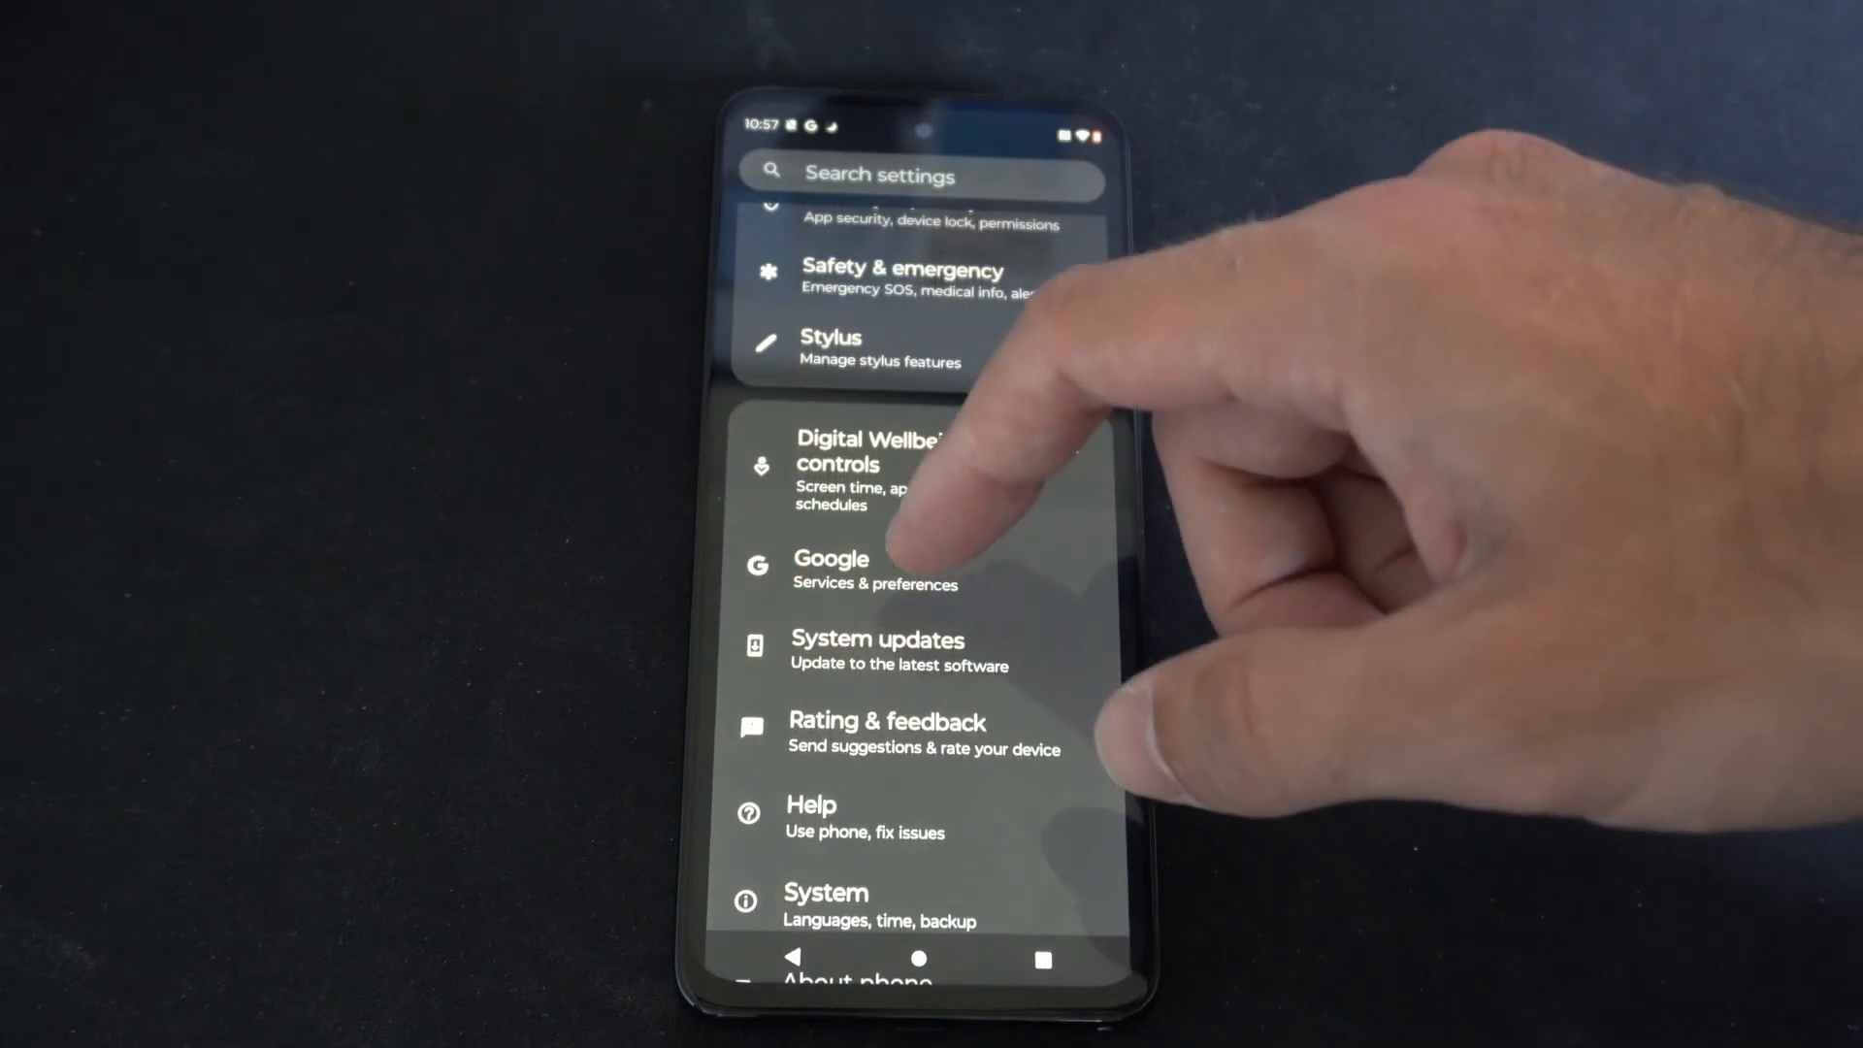
- Open System updates and toggle Smart updates repeatedly until it stays on
{"action": "left_click", "coordinate": [878, 650]}
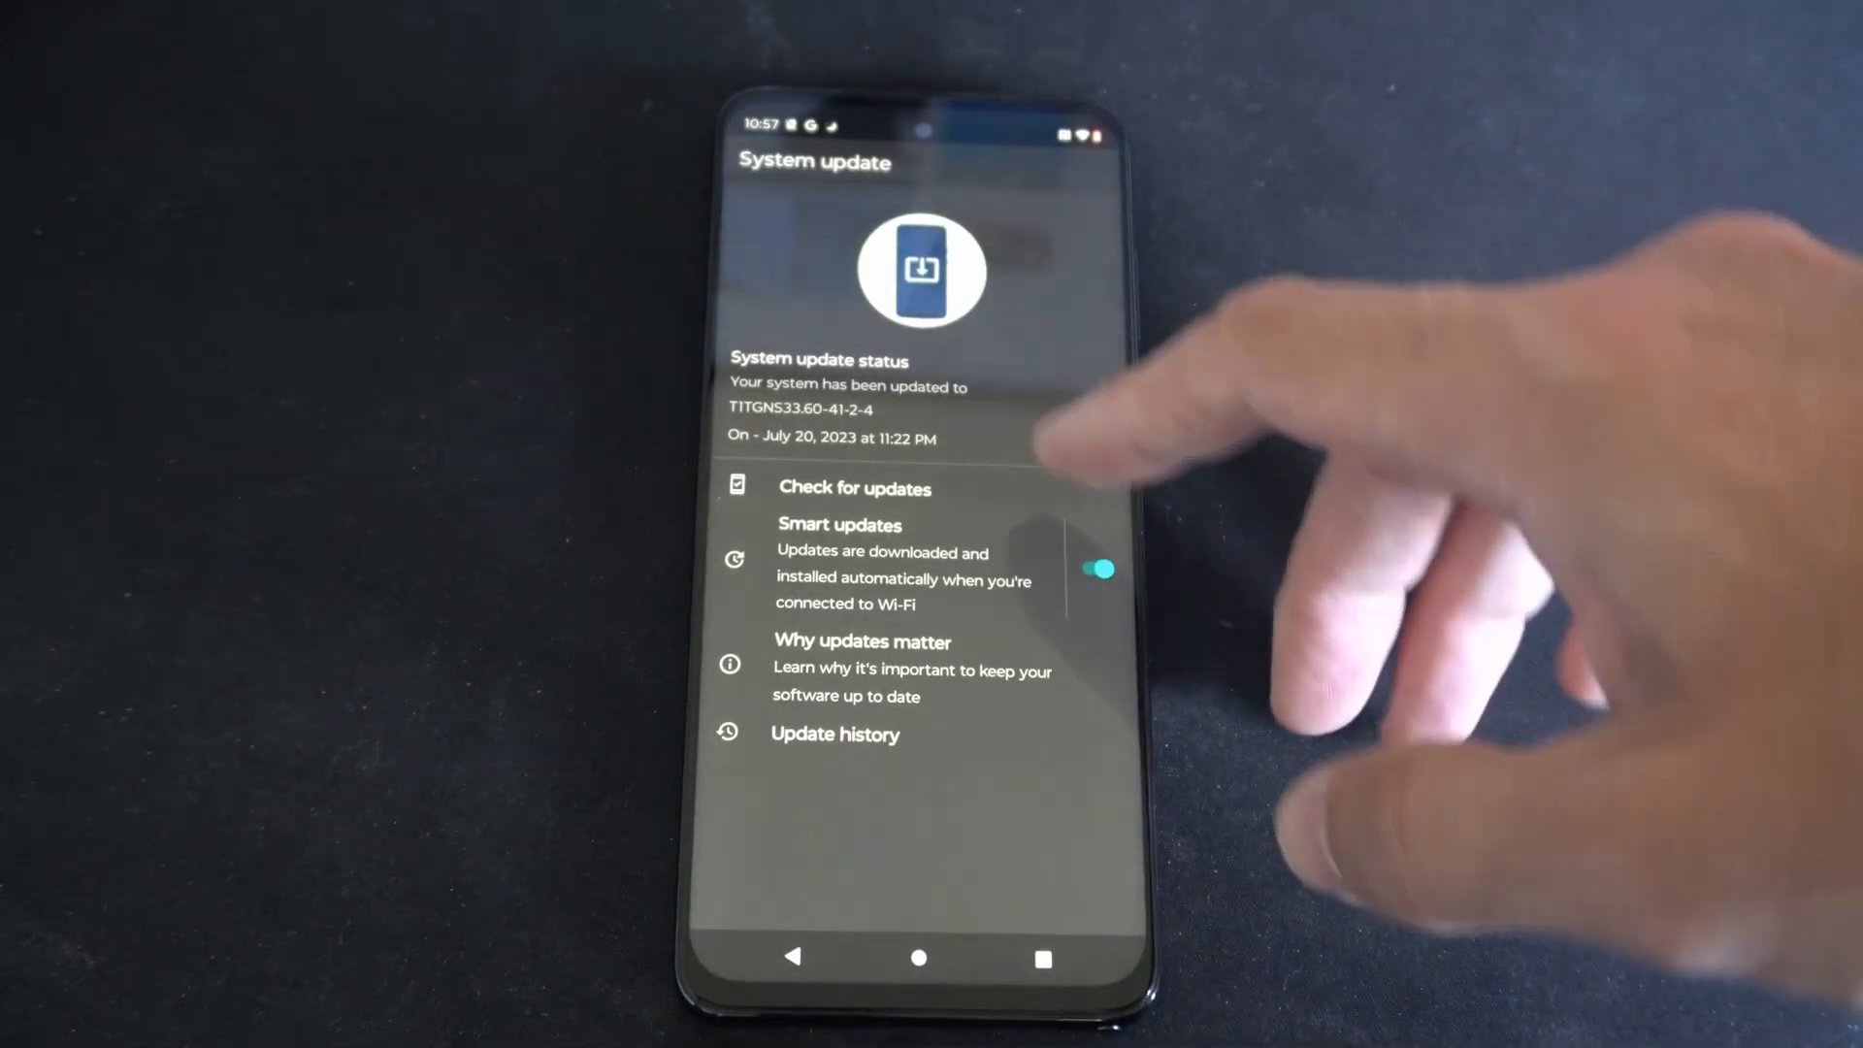
{"action": "left_click", "coordinate": [1091, 570]}
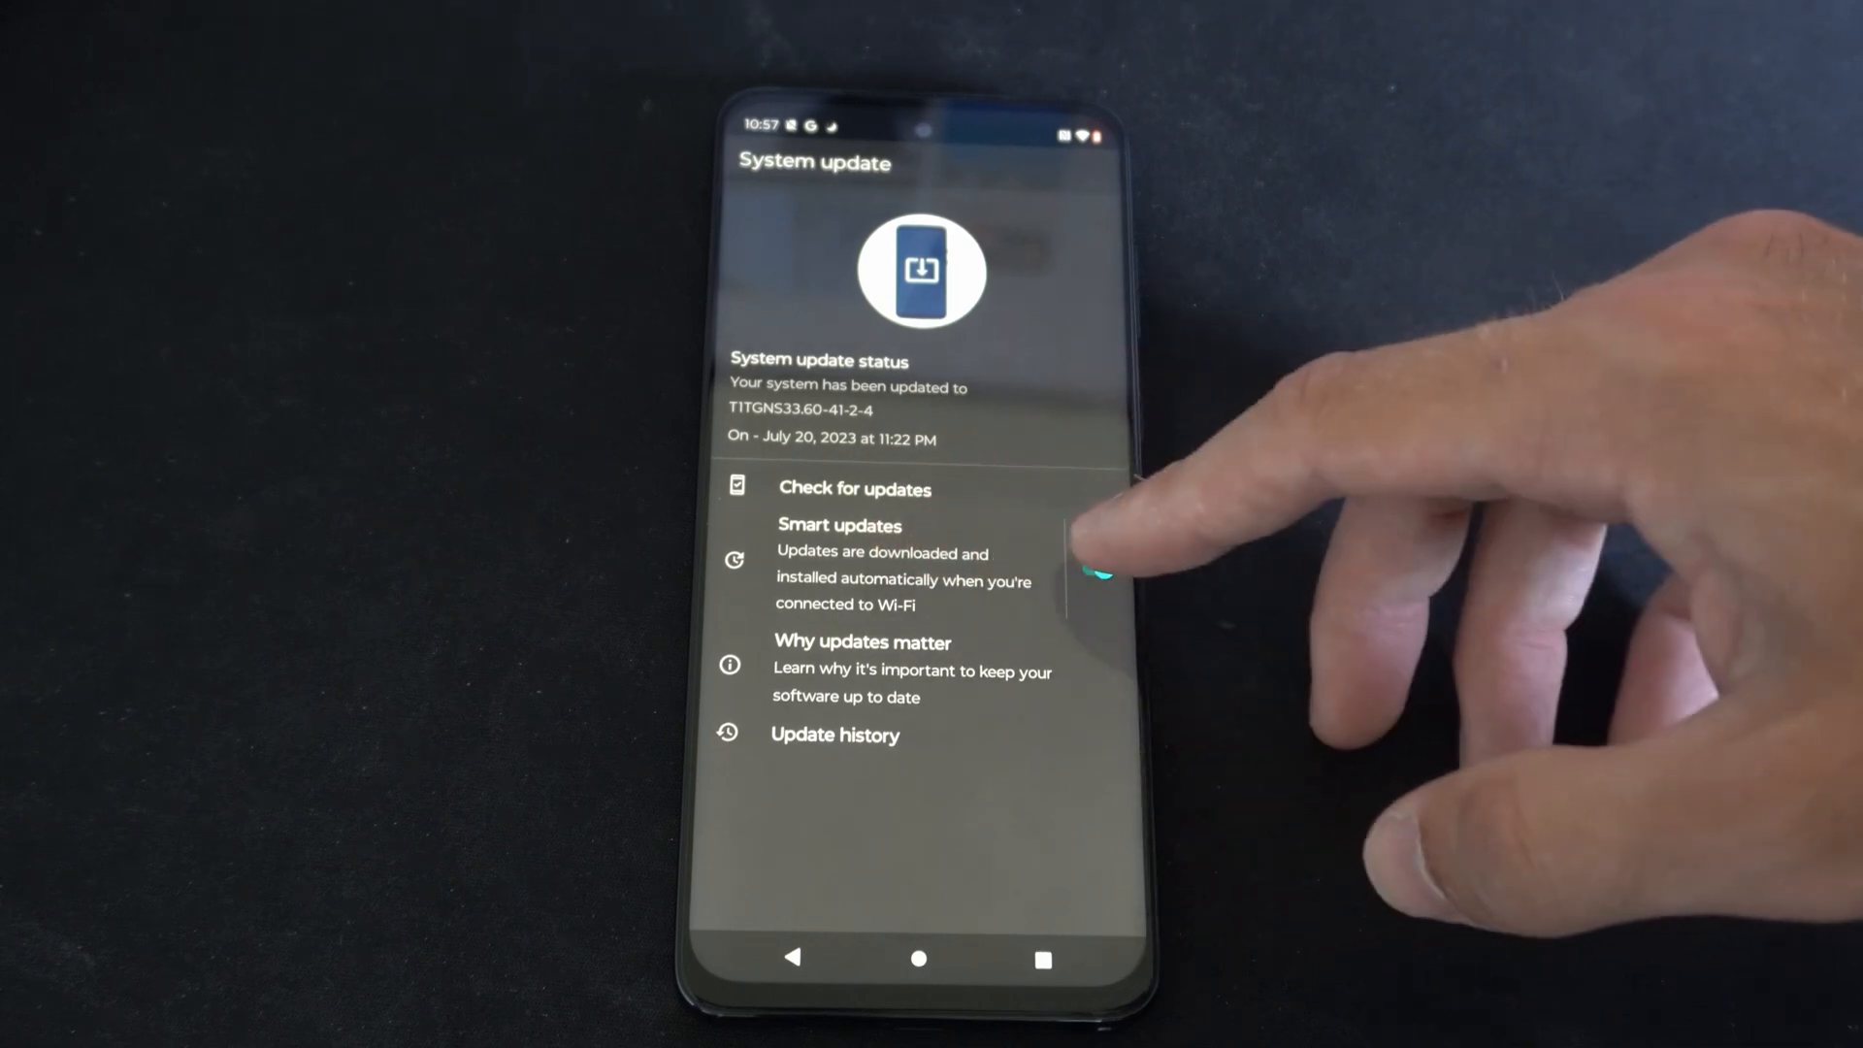
{"action": "left_click", "coordinate": [1091, 571]}
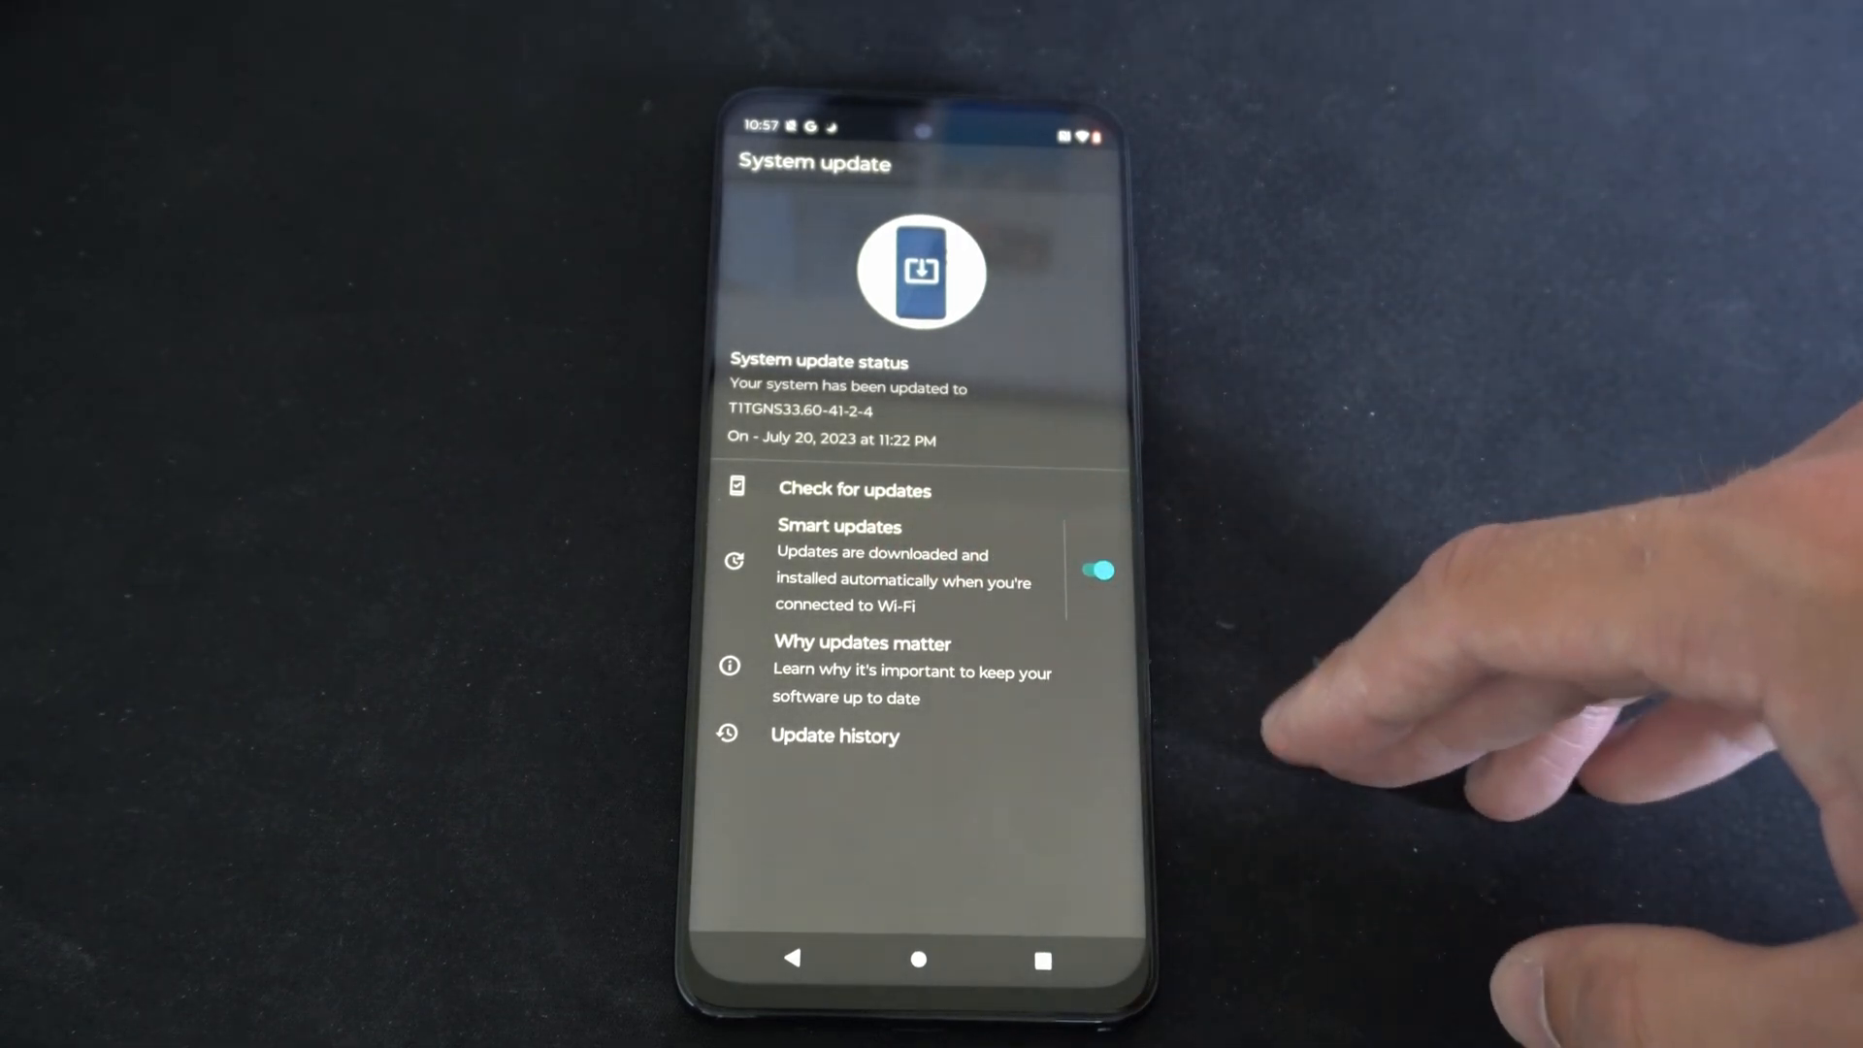
{"action": "left_click", "coordinate": [1095, 571]}
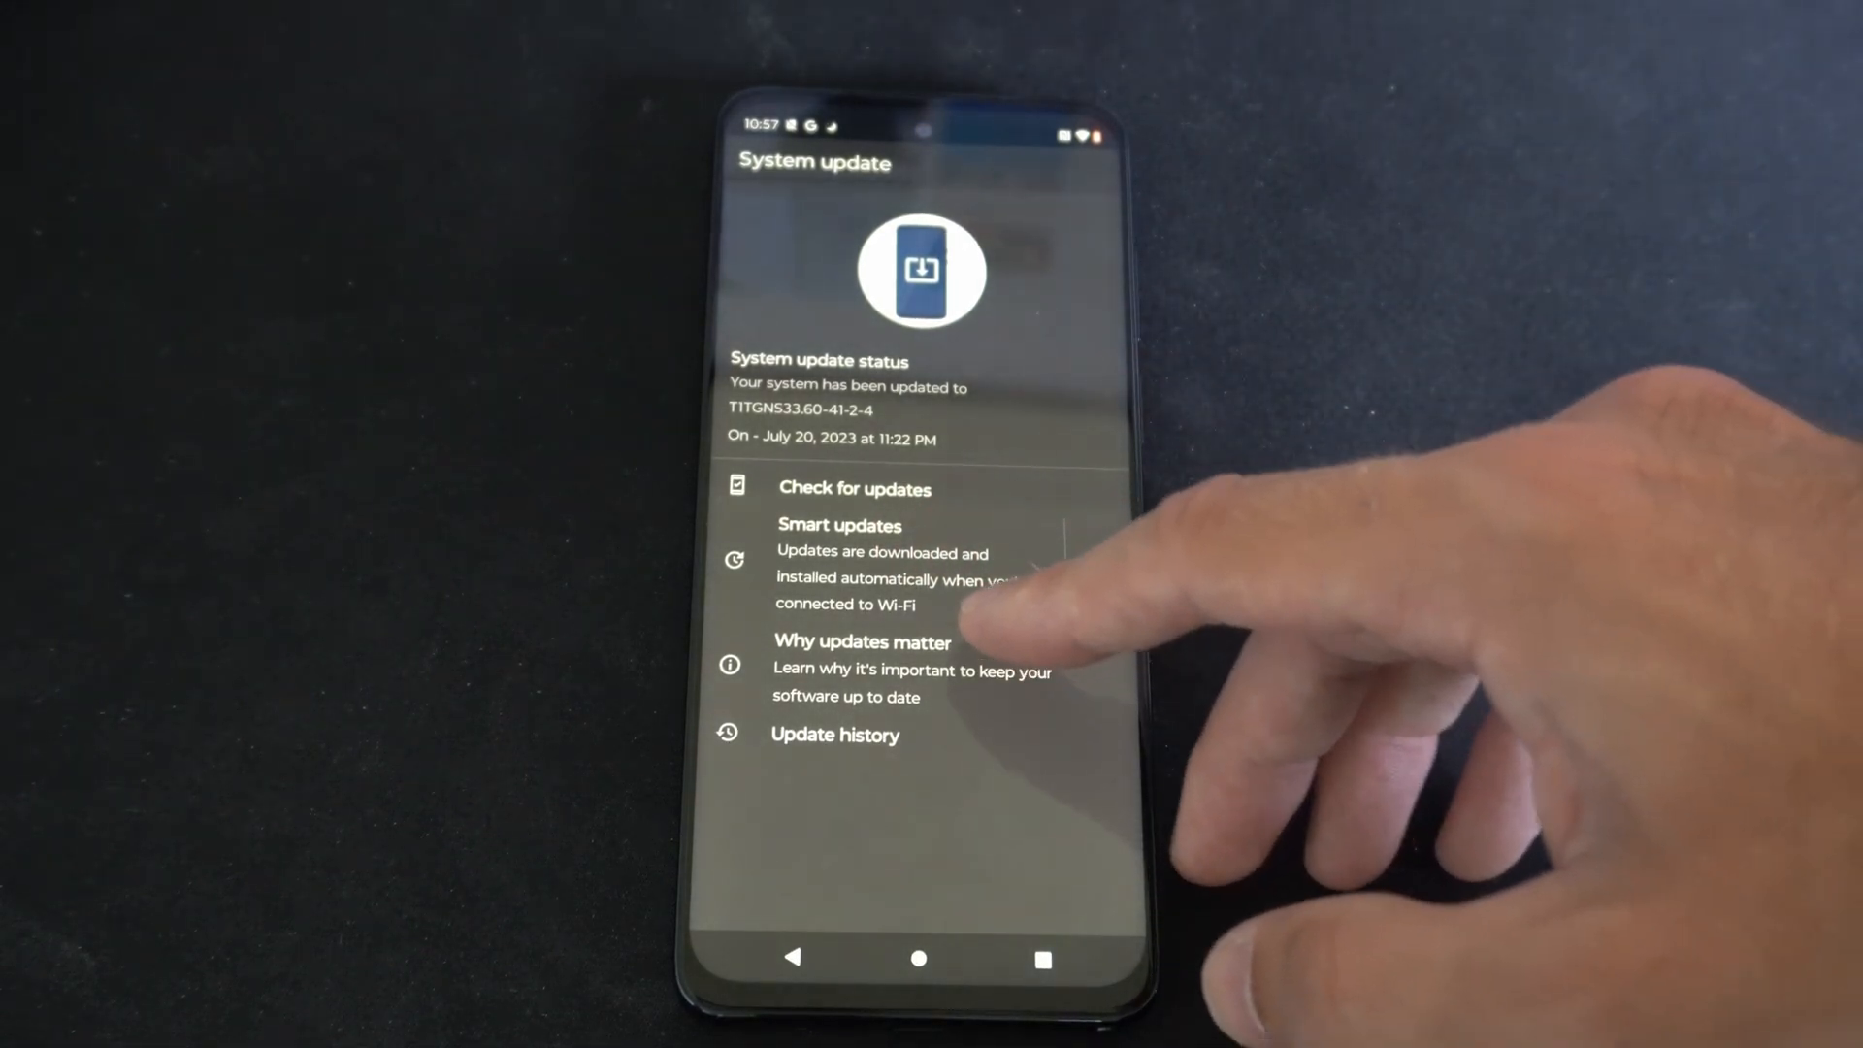
{"action": "left_click", "coordinate": [1095, 570]}
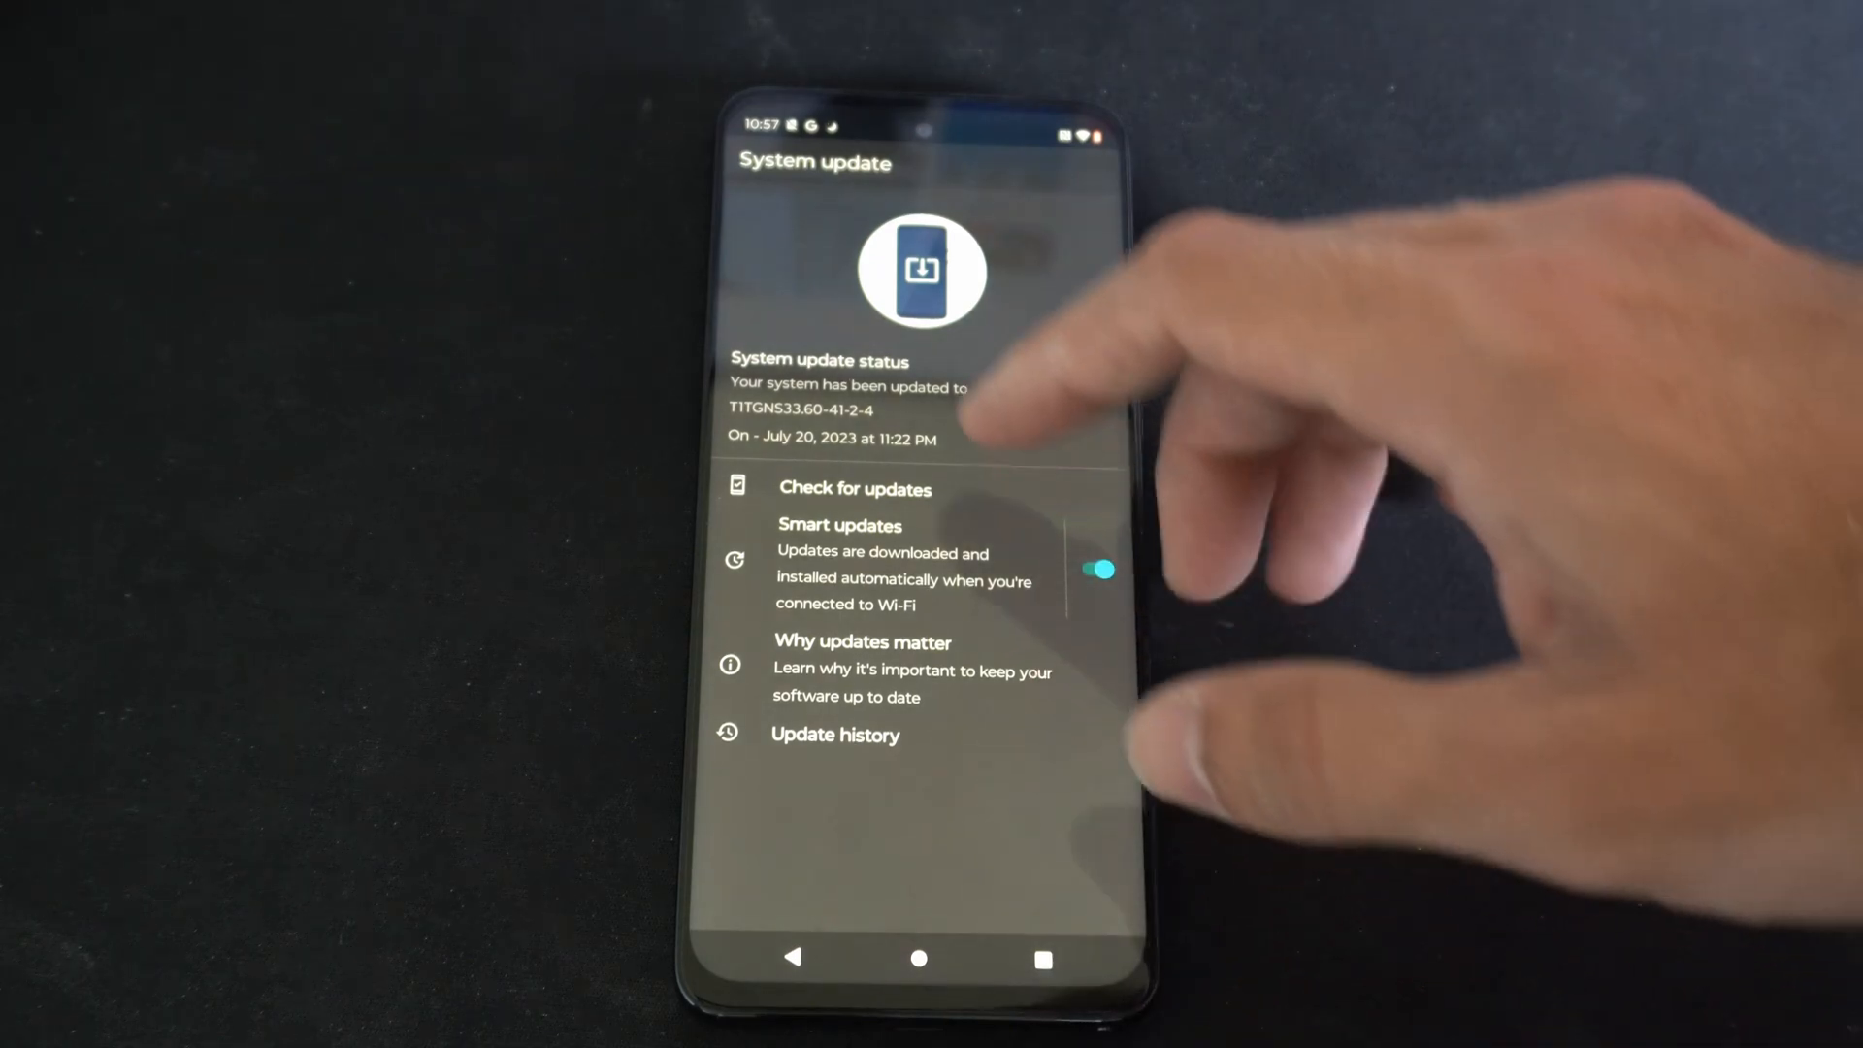
{"action": "left_click", "coordinate": [854, 488]}
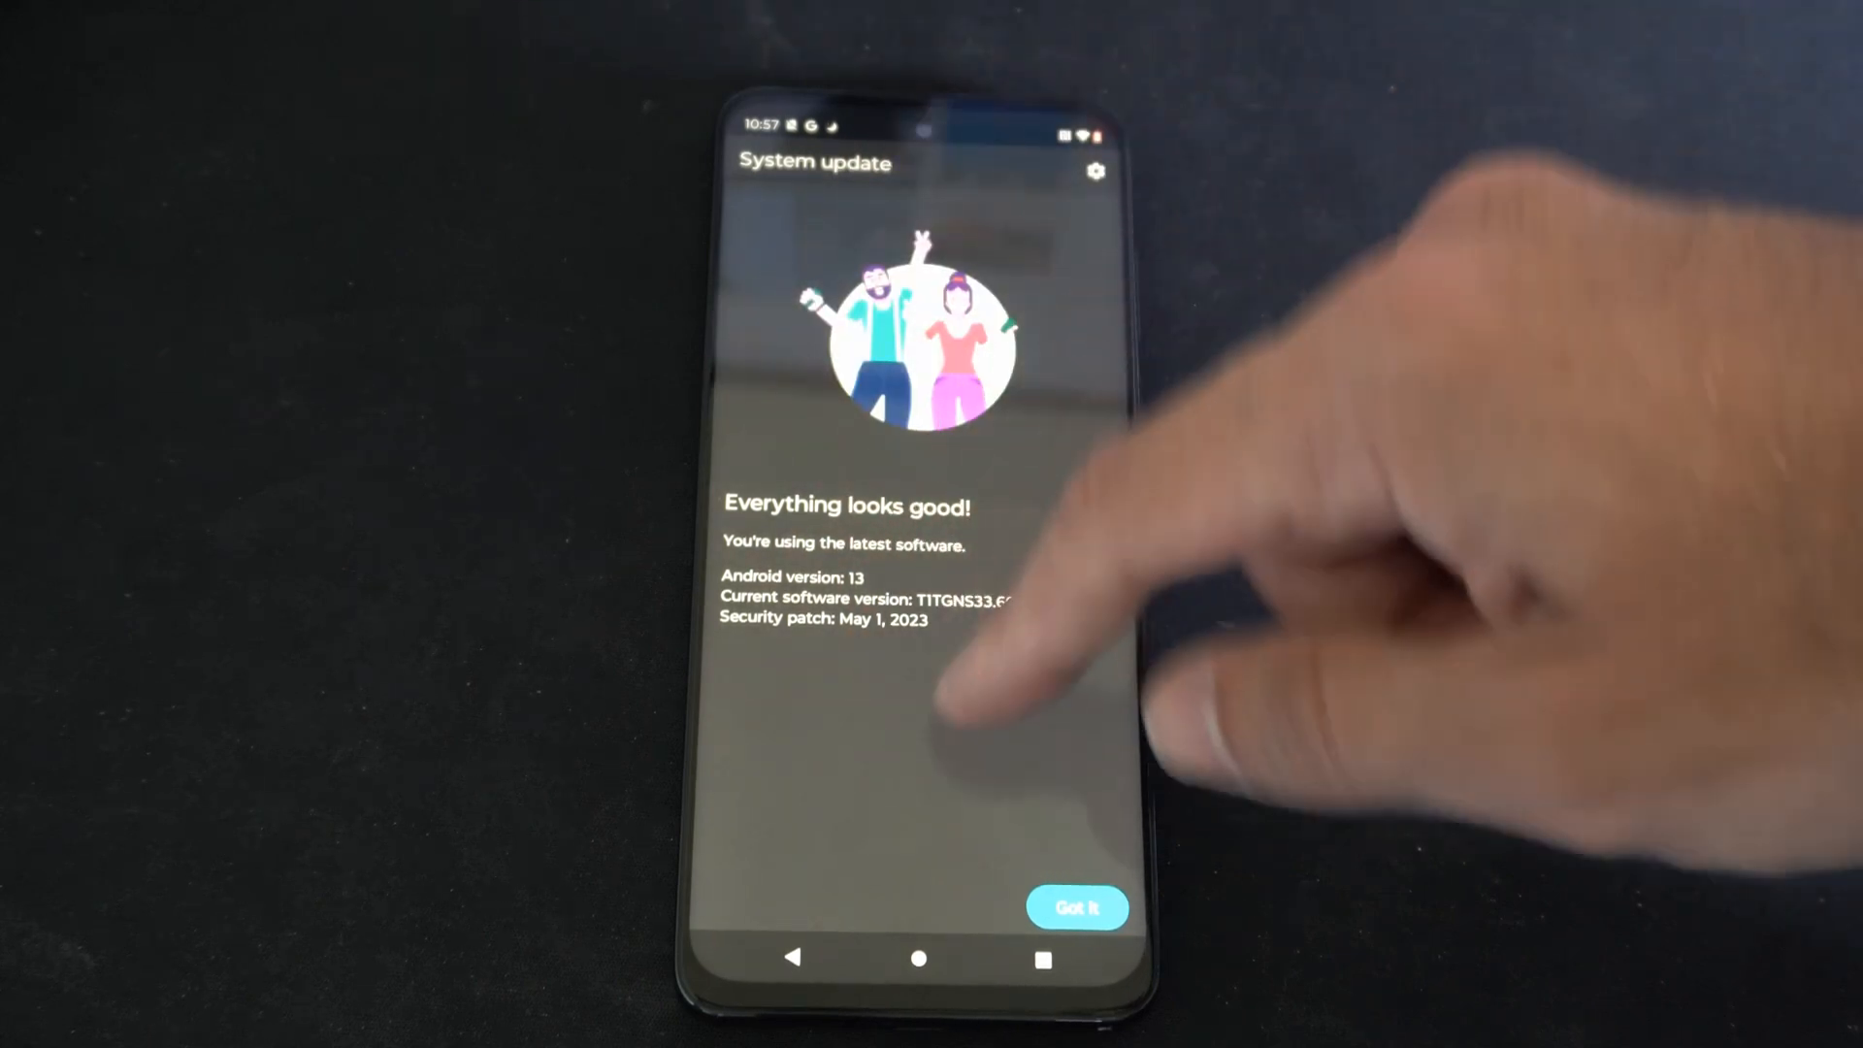
{"action": "left_click", "coordinate": [1076, 909]}
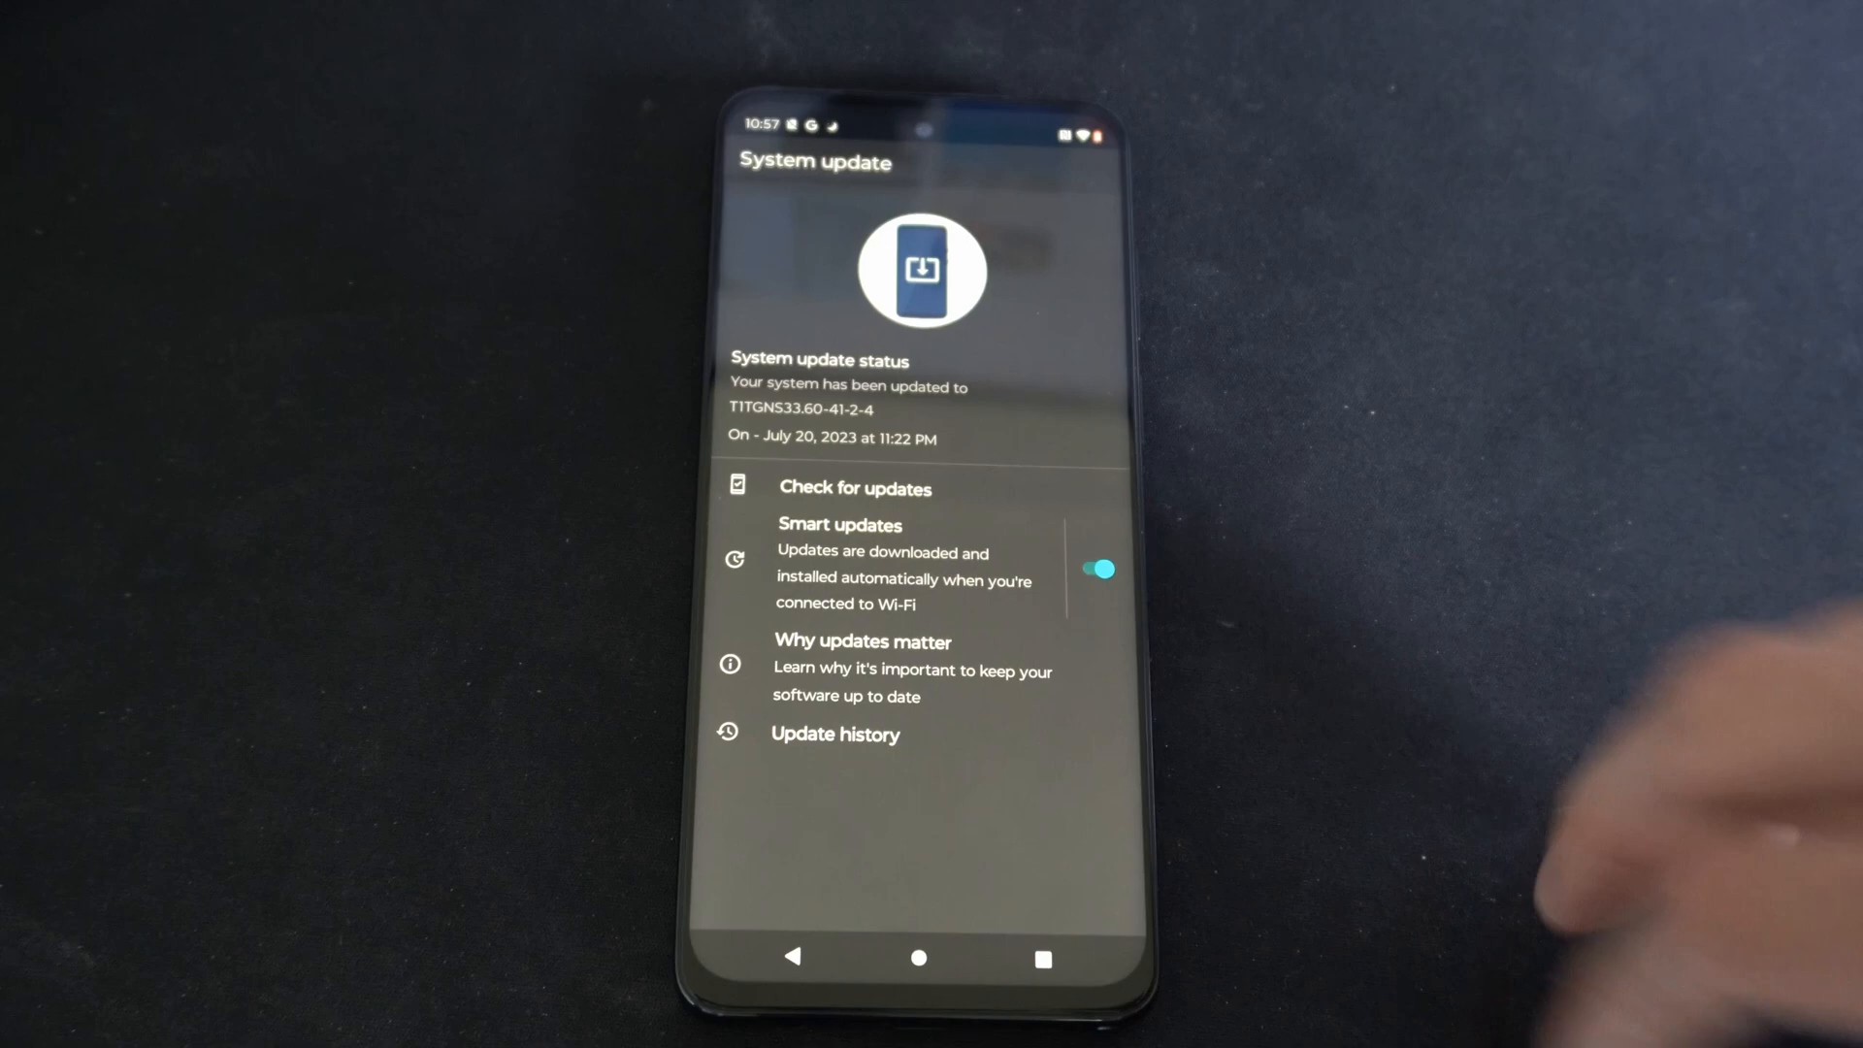
{"action": "left_click", "coordinate": [834, 734]}
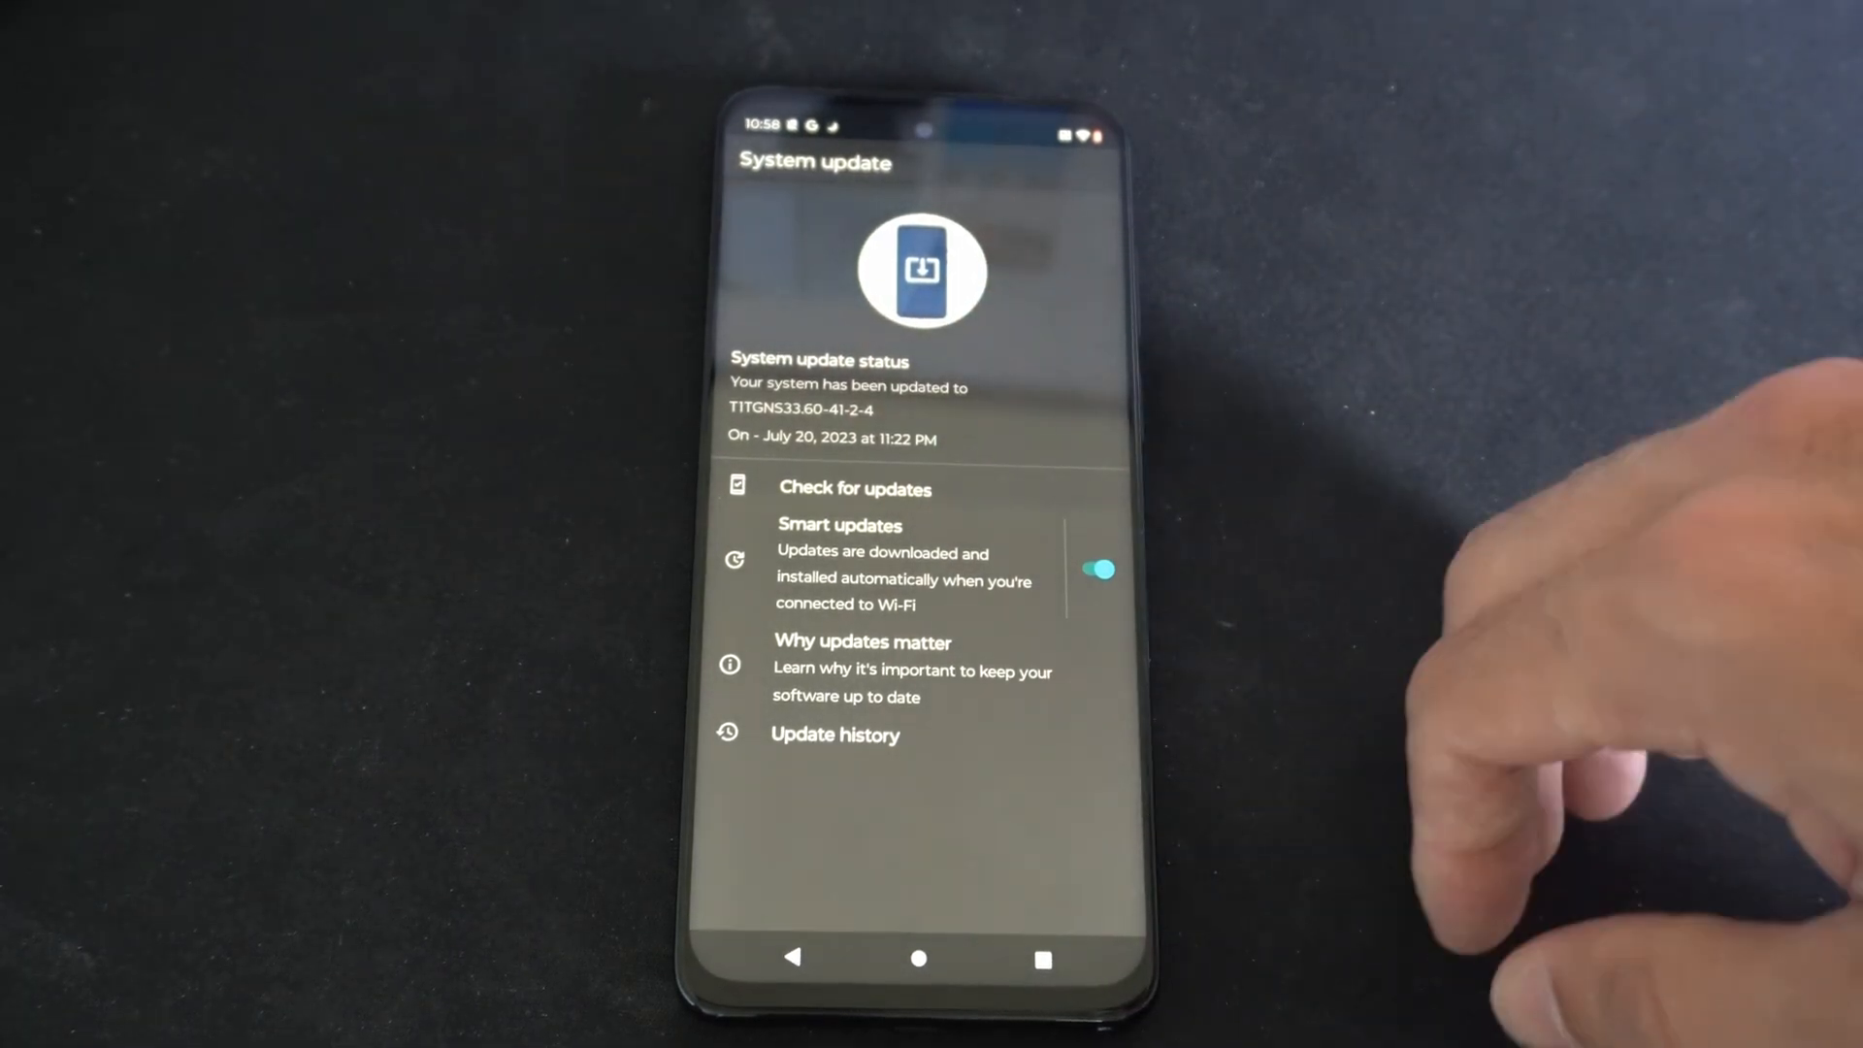
- Open 'Why updates matter' from the System update screen
{"action": "left_click", "coordinate": [862, 641]}
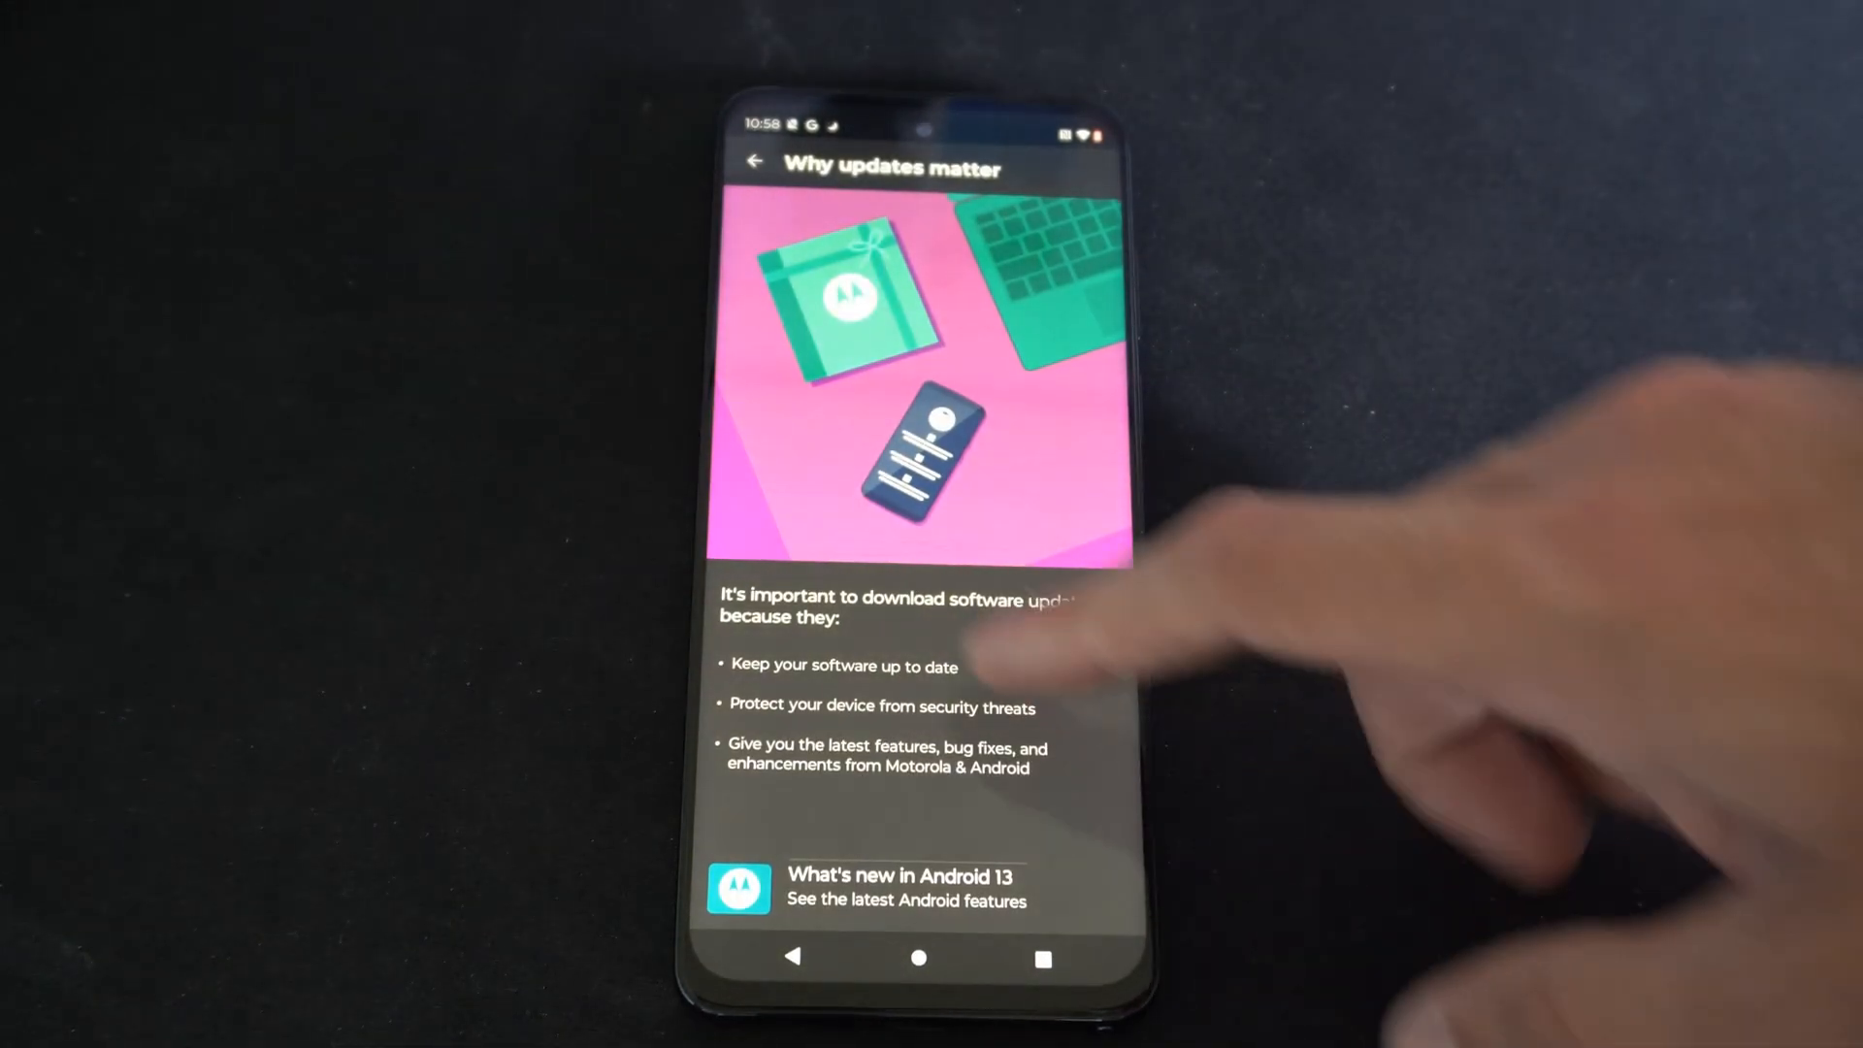
- Go back through System update to the main Settings list
{"action": "left_click", "coordinate": [756, 163]}
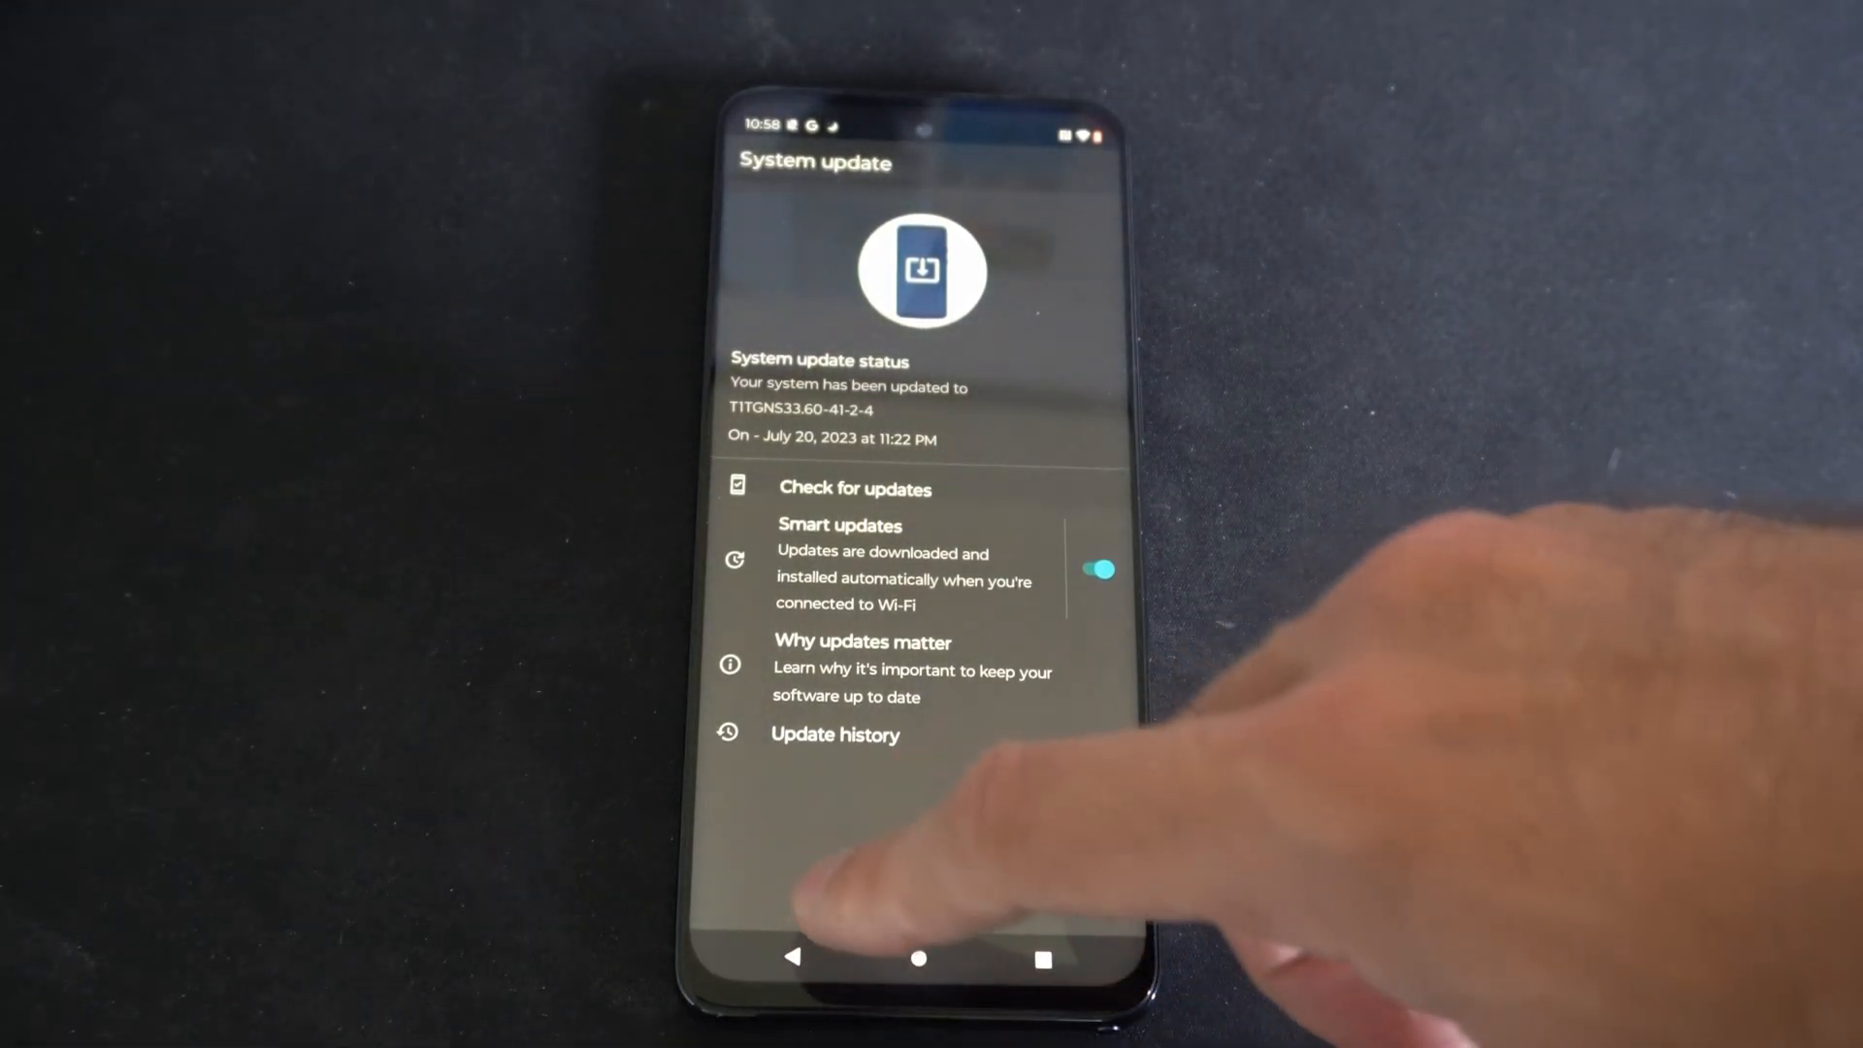
{"action": "left_click", "coordinate": [793, 958]}
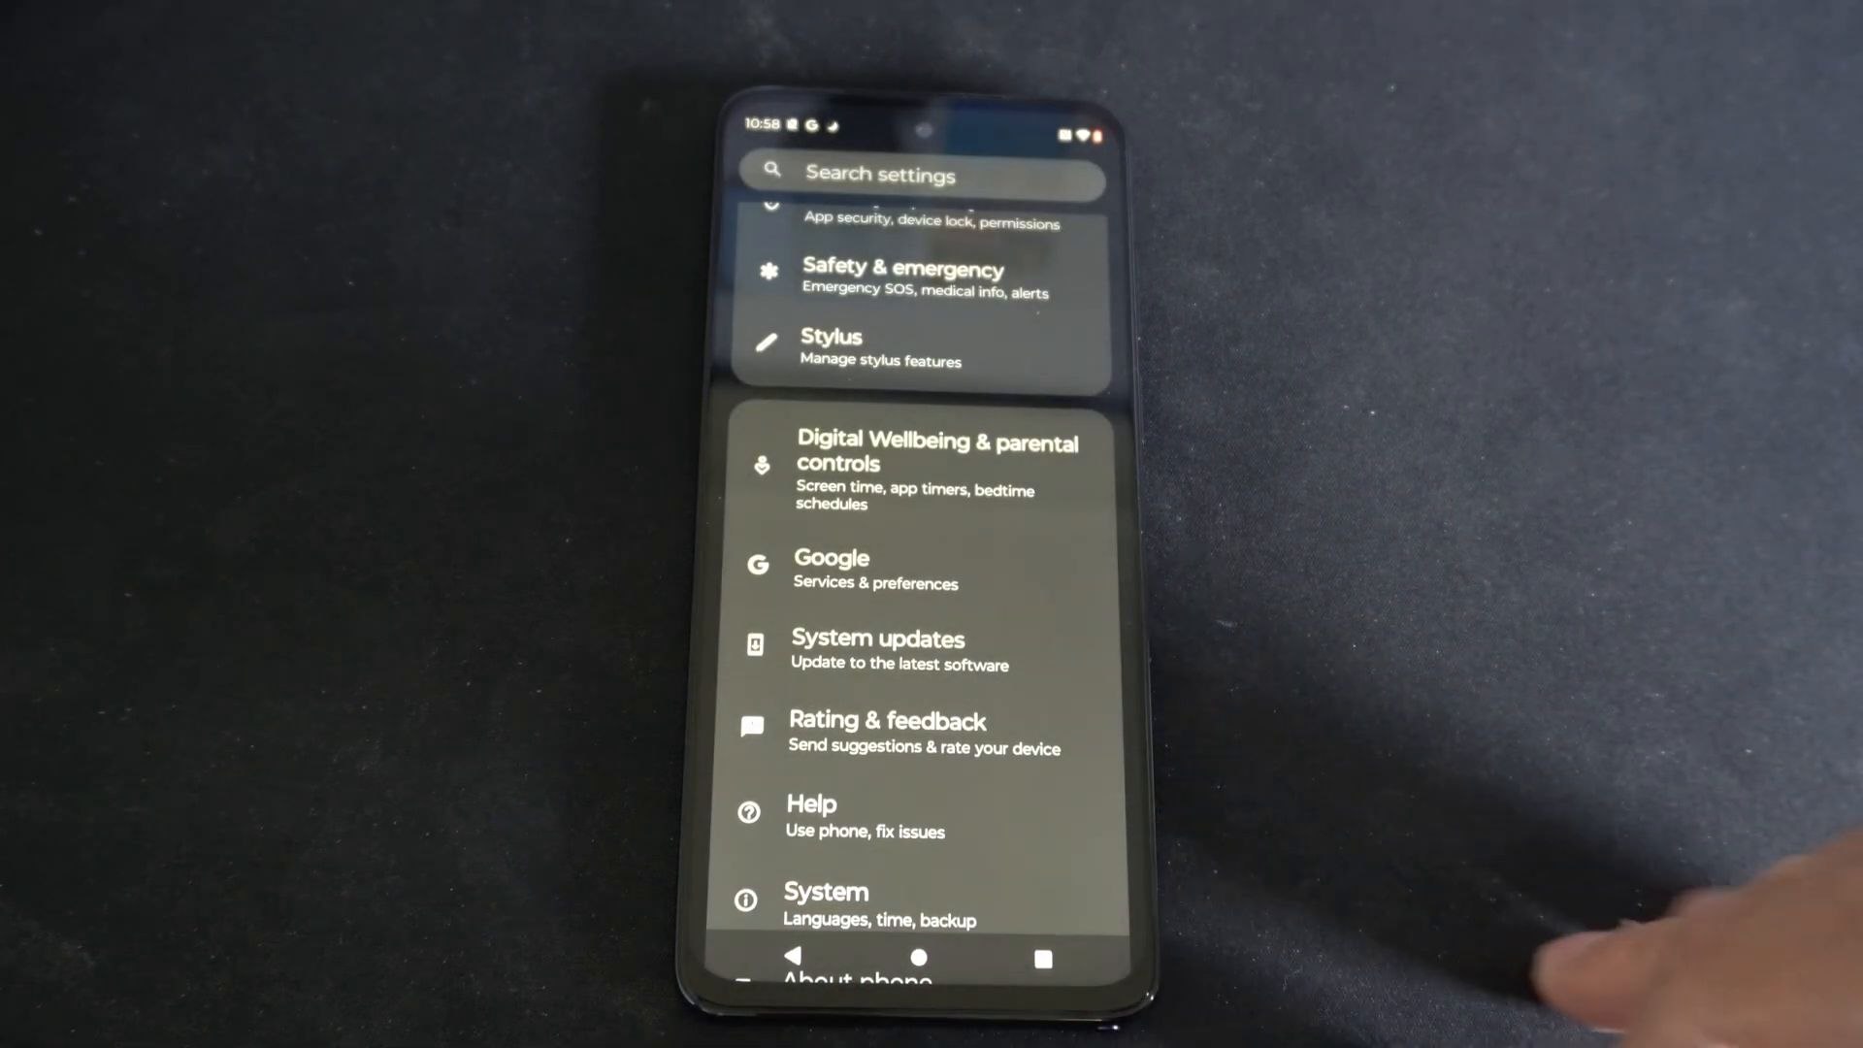